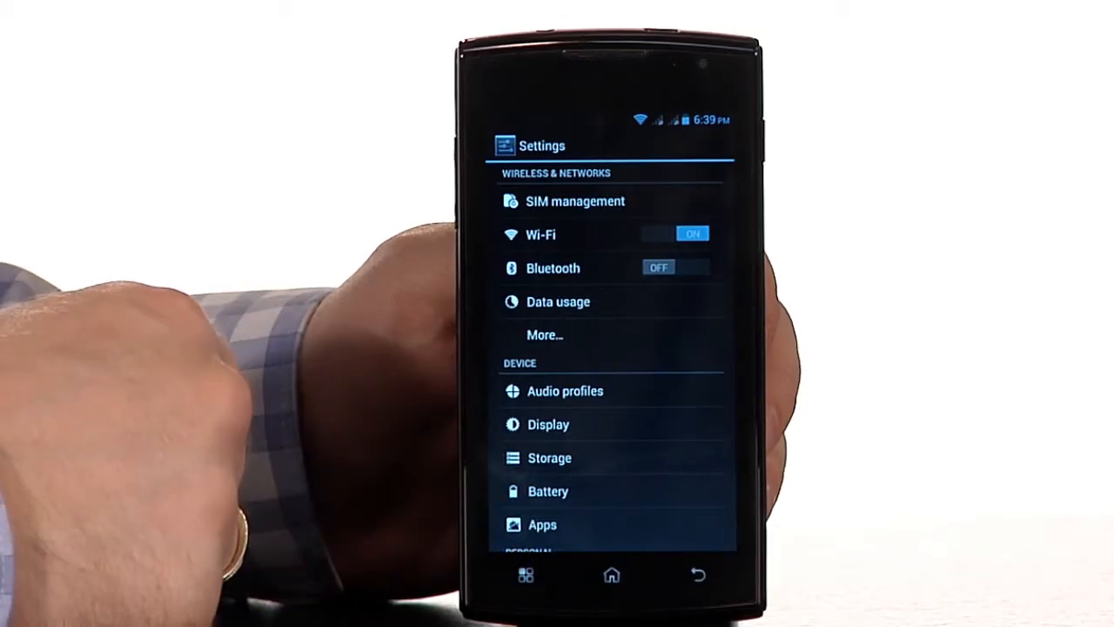
Step: Enter the Apps section to see installed apps like Angry Birds, Chess Free and Facebook
click(543, 524)
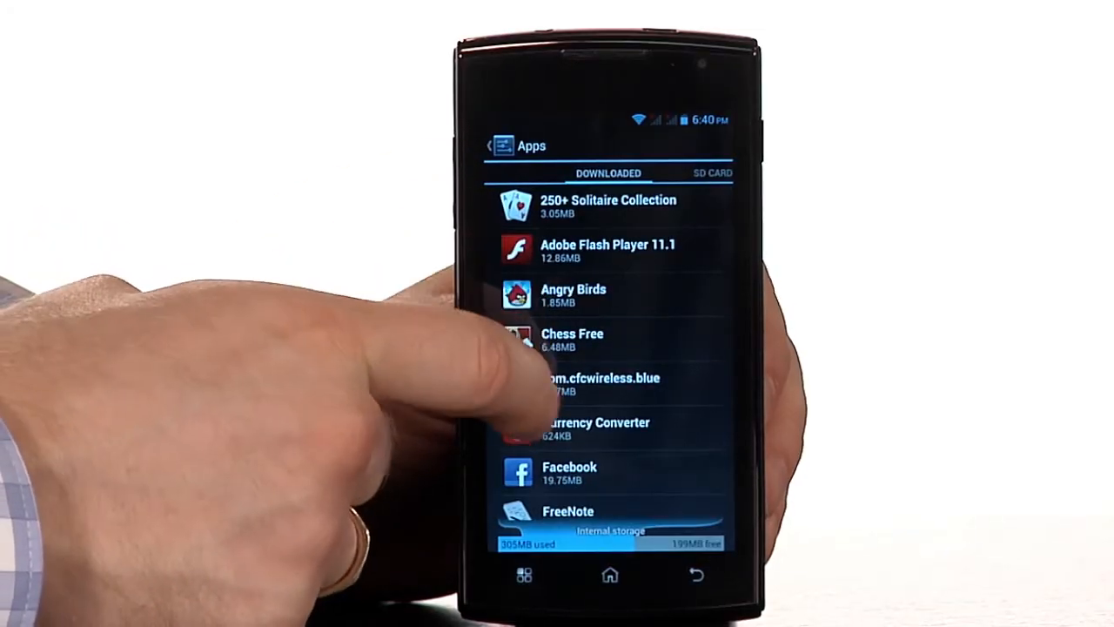
Step: Scroll the Downloaded list to show Navitel, Stock Alert, SugarSync, Translate and Twitter
scroll(down, 3)
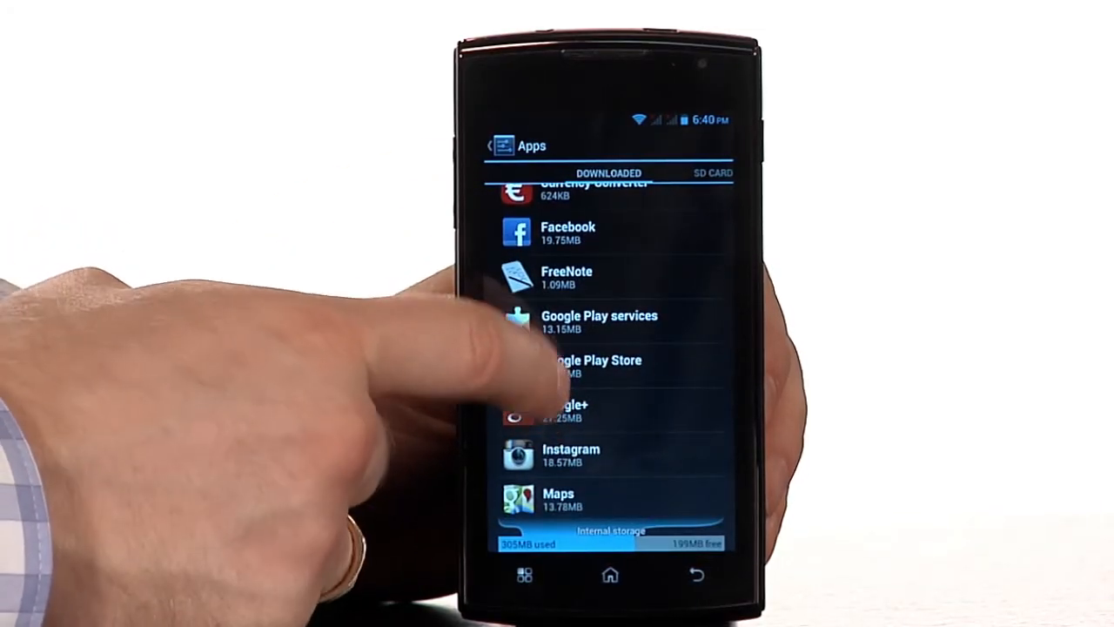
scroll(down, 3)
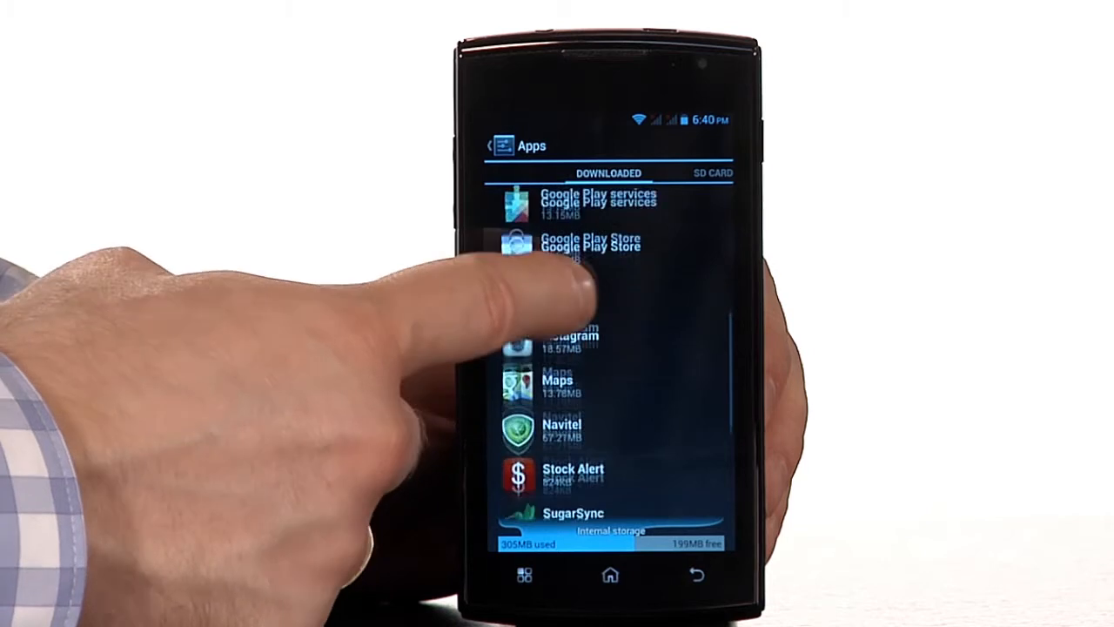
scroll(up, 3)
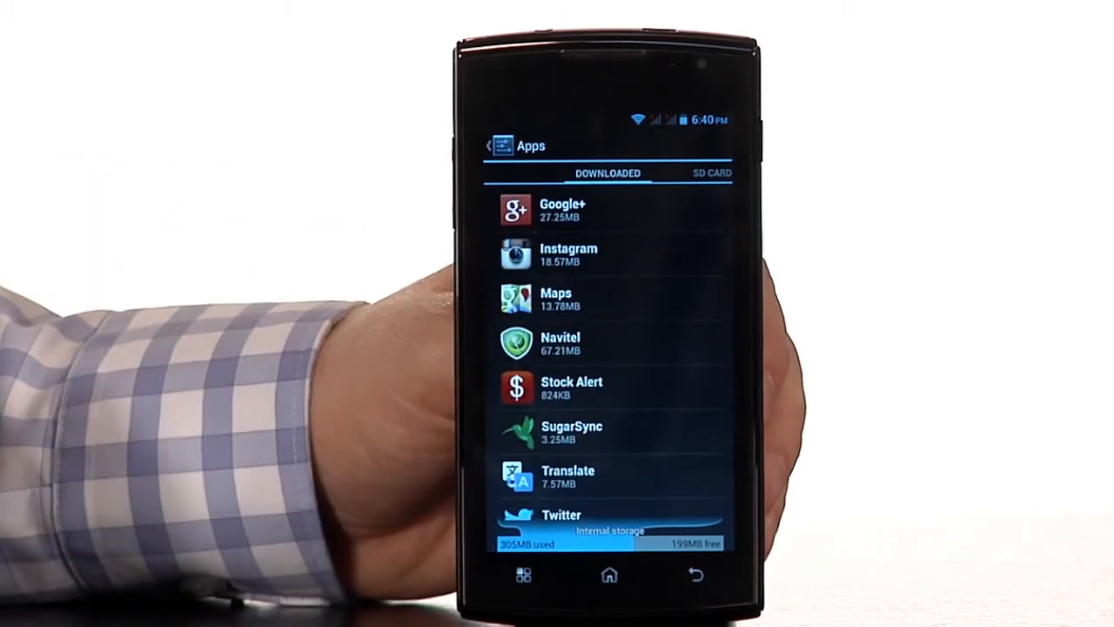